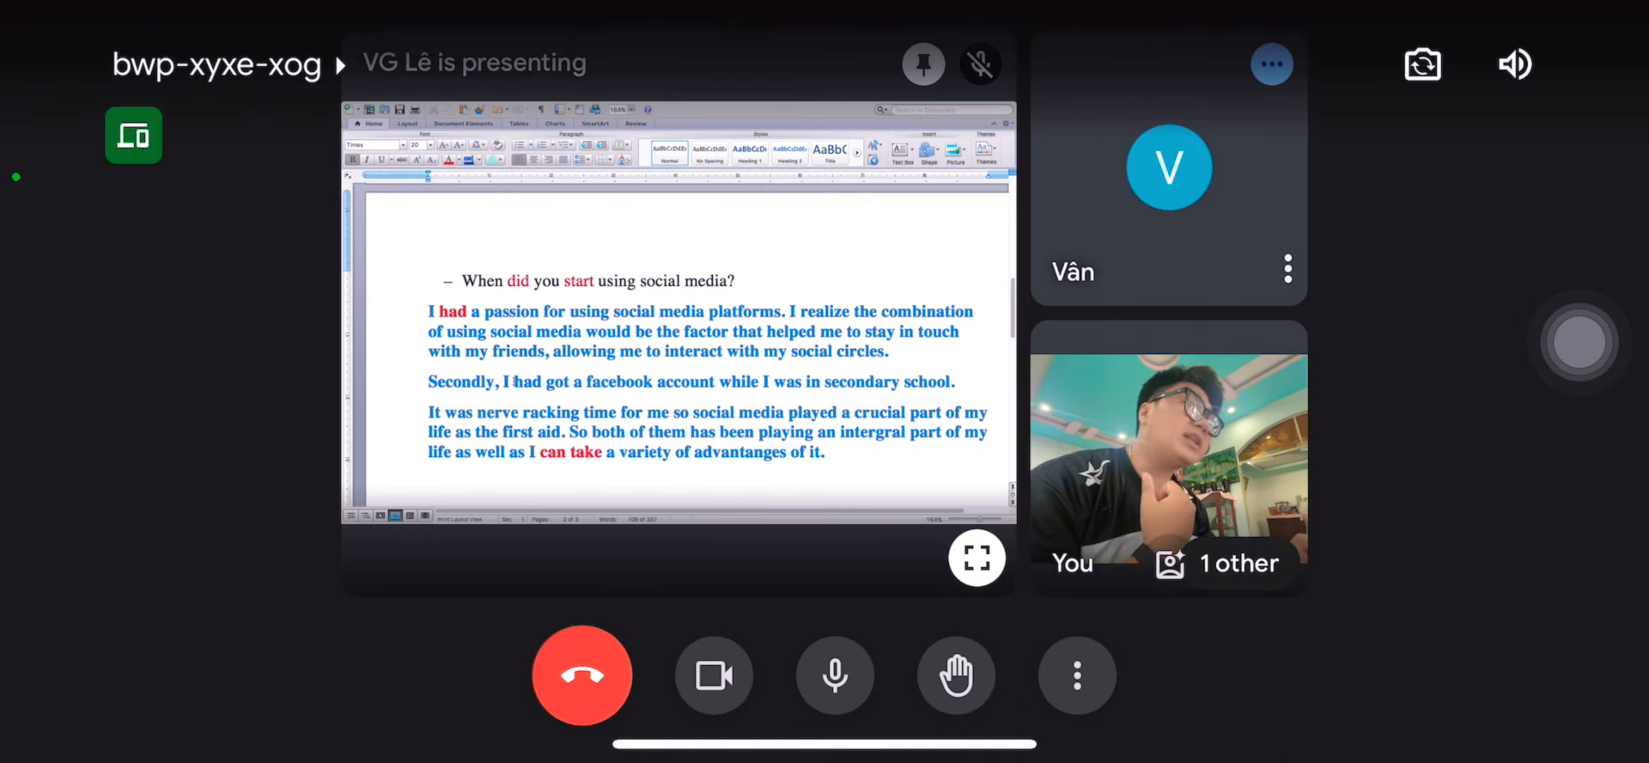
pyautogui.doubleClick(539, 382)
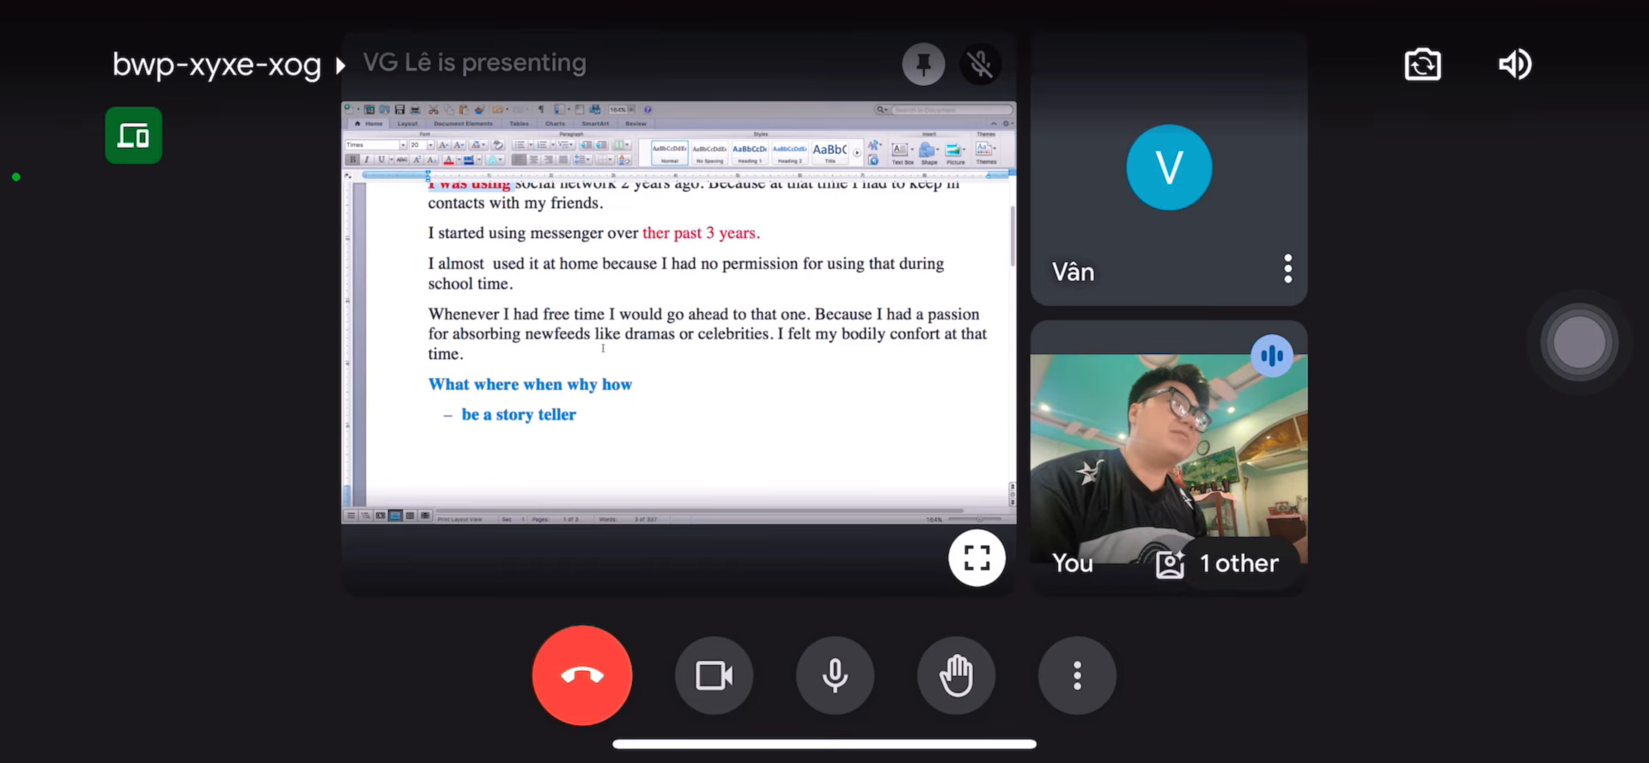
pyautogui.scroll(-3)
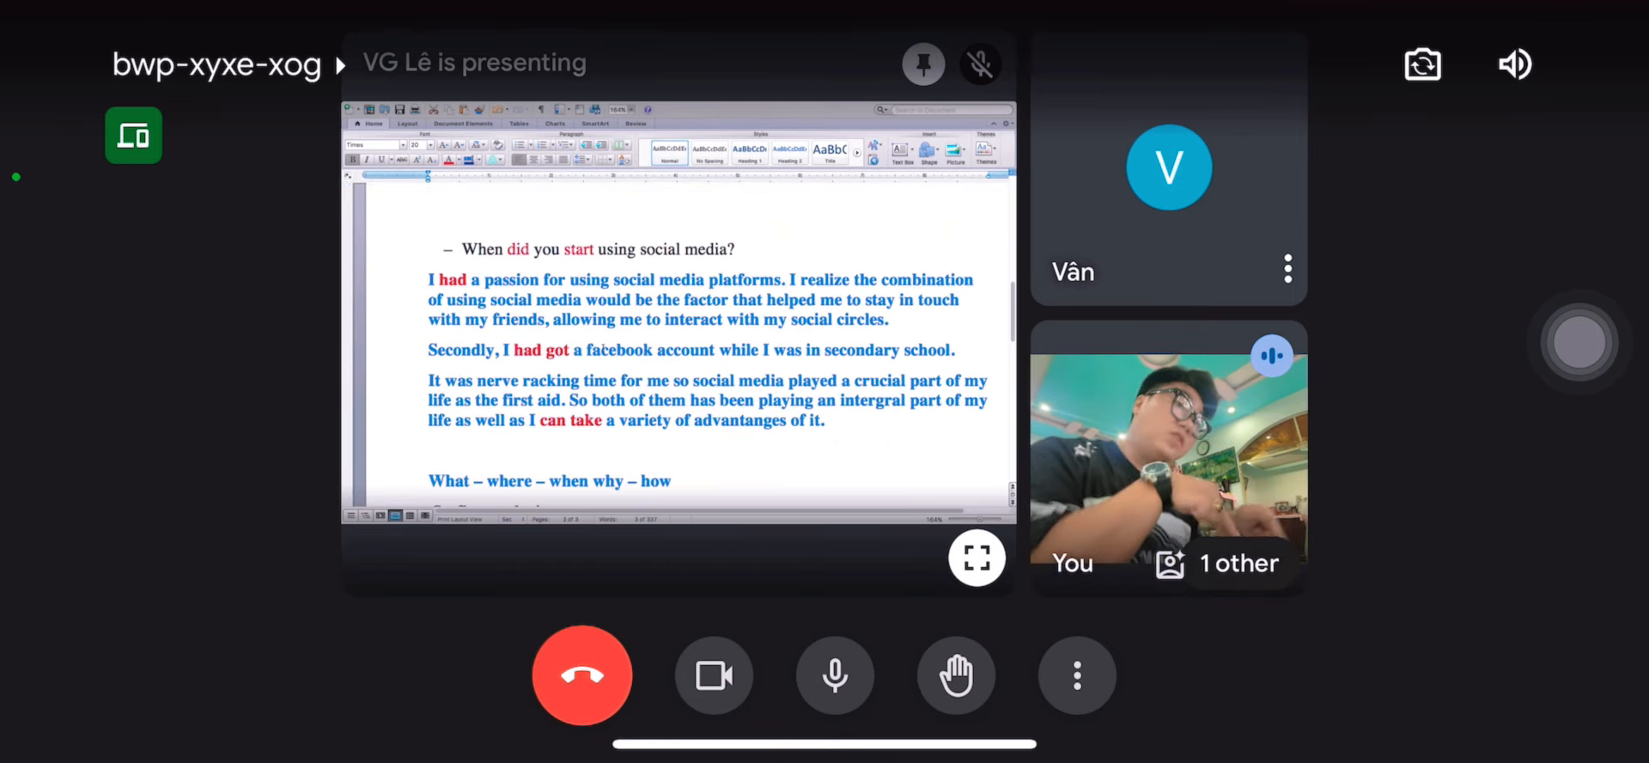